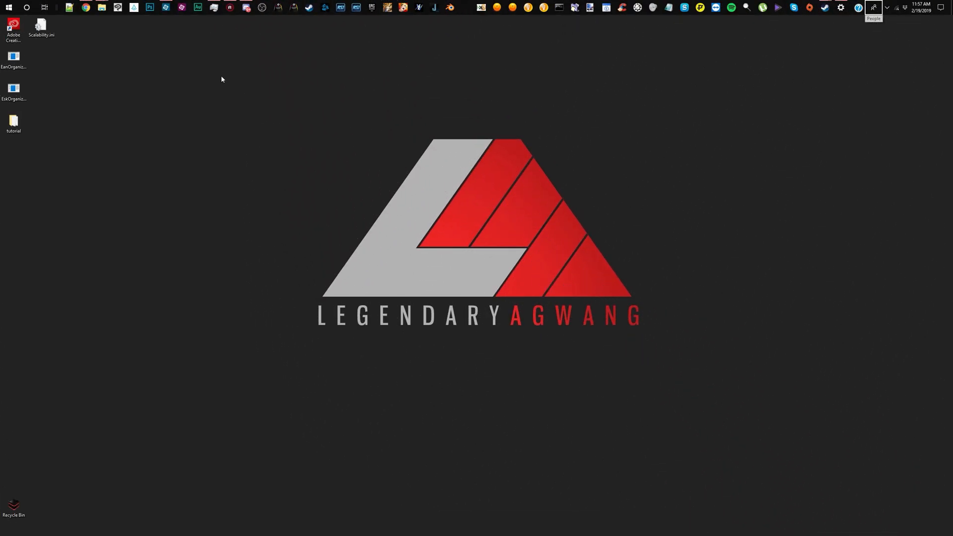
pyautogui.moveTo(234, 54)
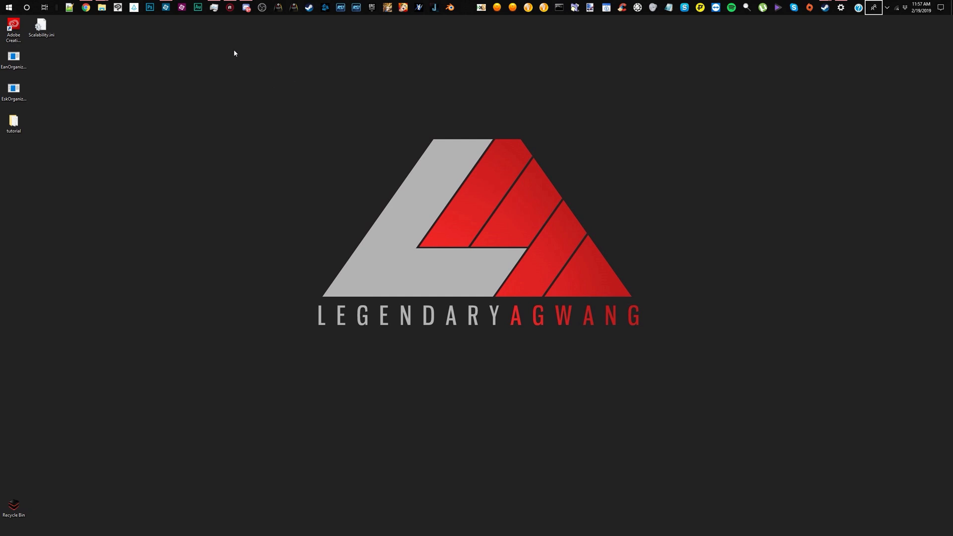
pyautogui.moveTo(241, 39)
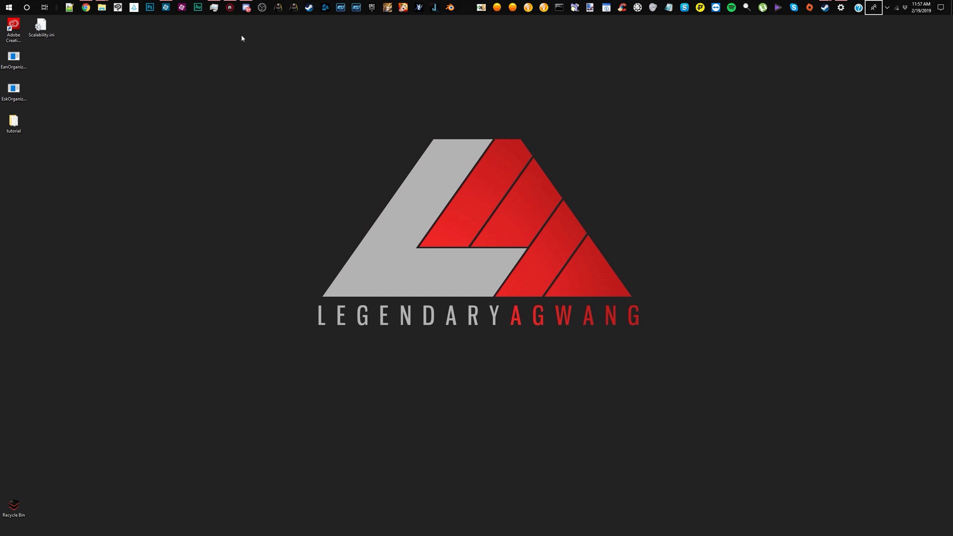
pyautogui.moveTo(150, 45)
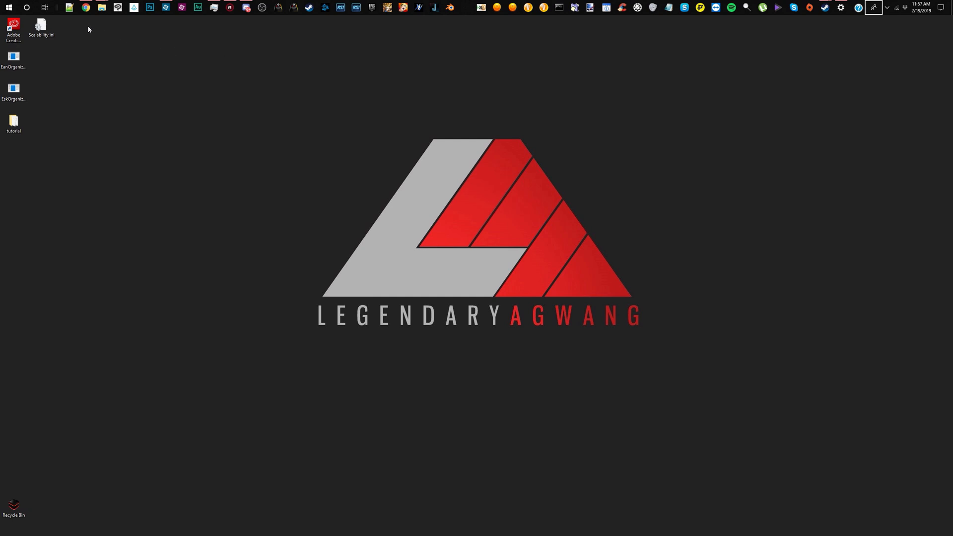
# Step: Open Scalability.ini from the desktop in Notepad, showing r.MotionBlurQuality=0 in each section
pyautogui.click(41, 26)
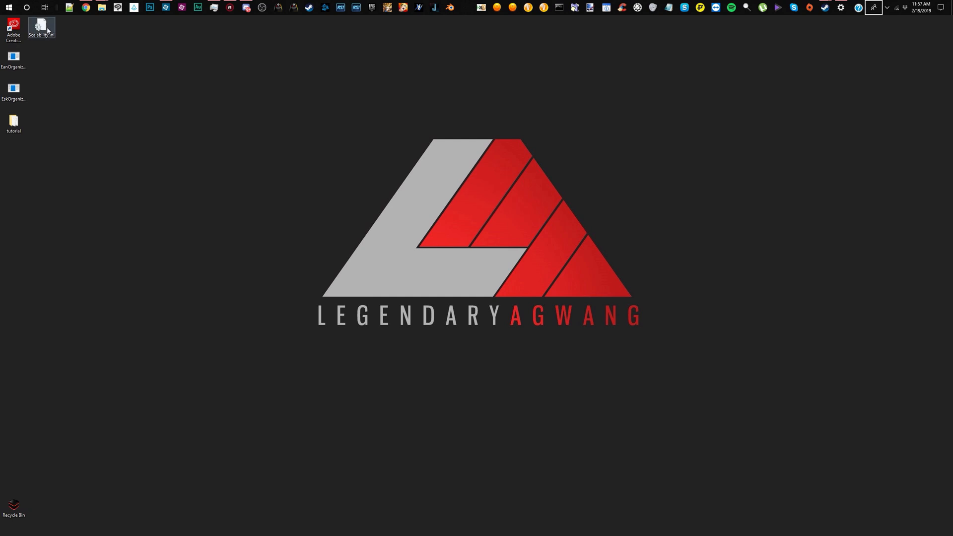
pyautogui.doubleClick(40, 25)
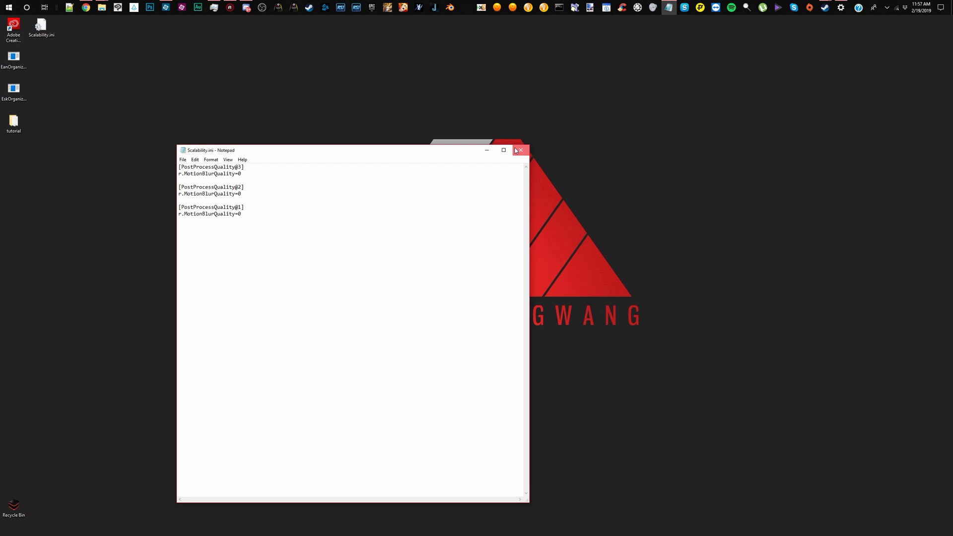
# Step: Launch a new File Explorer window from the taskbar and begin searching This PC for 'Wi'
pyautogui.rightClick(101, 7)
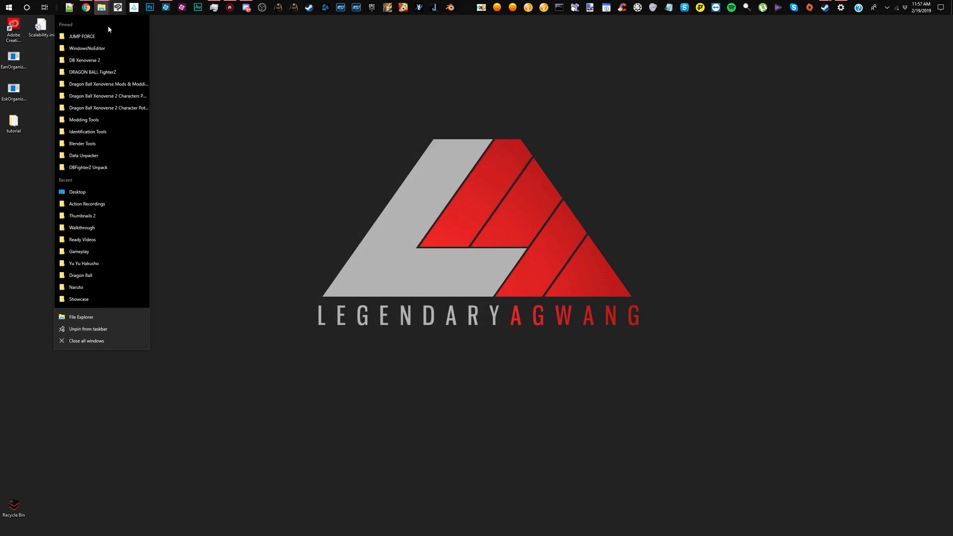
pyautogui.click(172, 199)
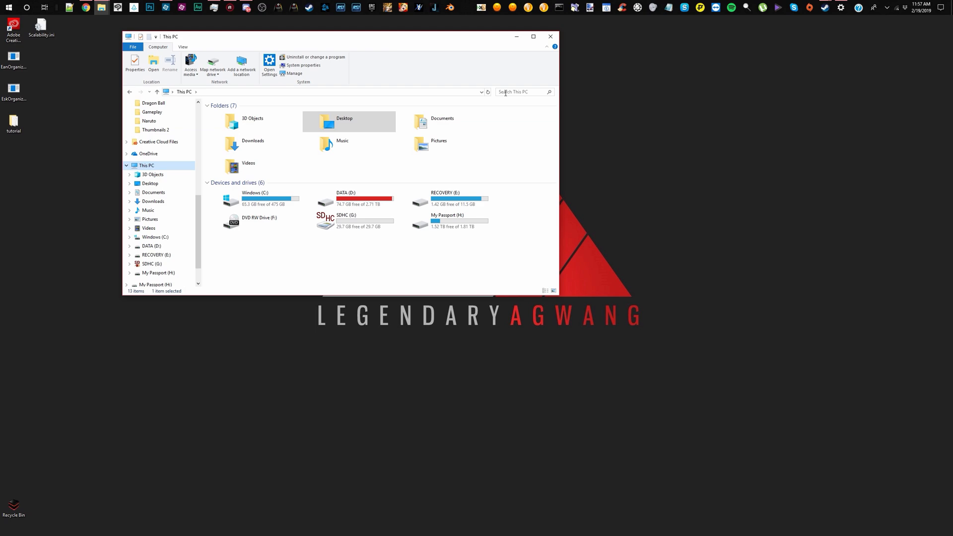
pyautogui.write('Wi')
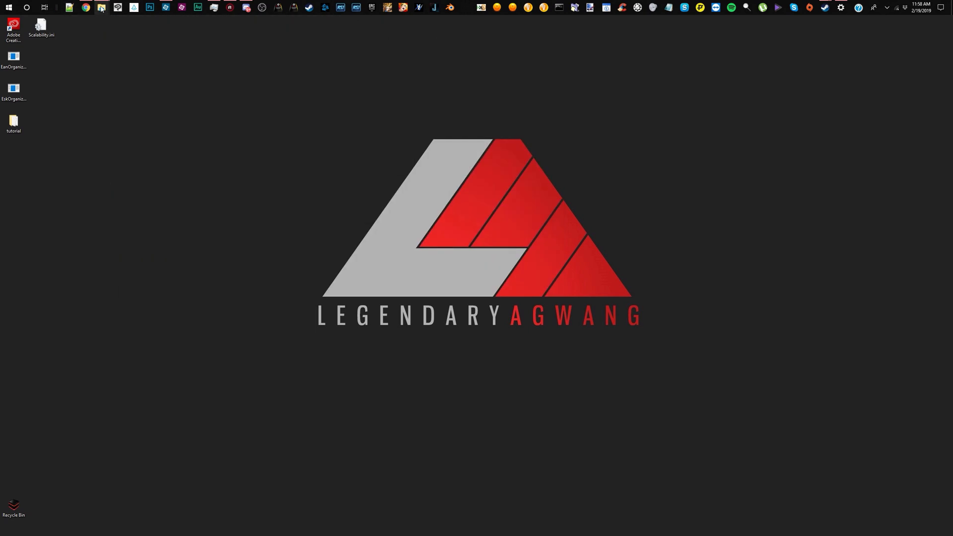
# Step: Bring the WindowsNoEditor search results back up, listing JUMP_FORCE and Unreal Engine config folders
pyautogui.click(101, 7)
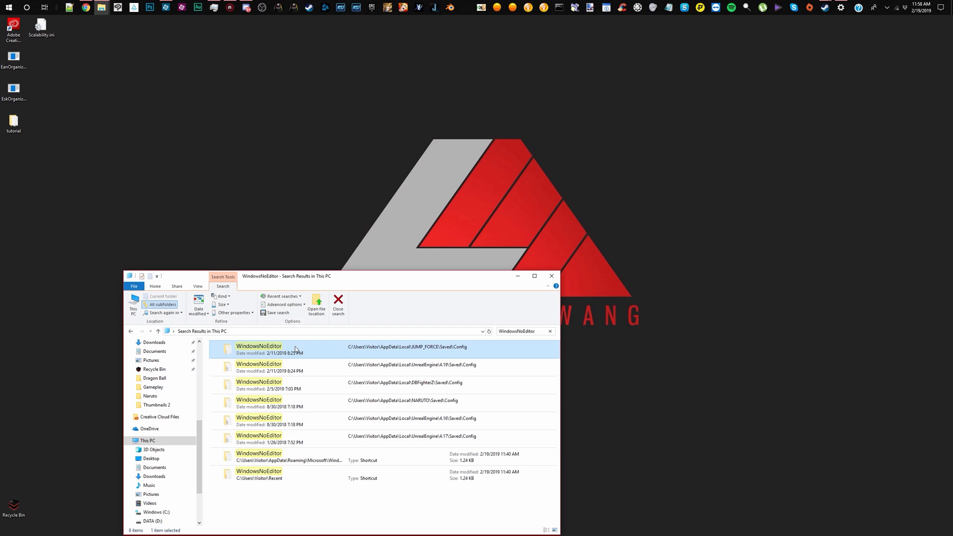
pyautogui.moveTo(288, 351)
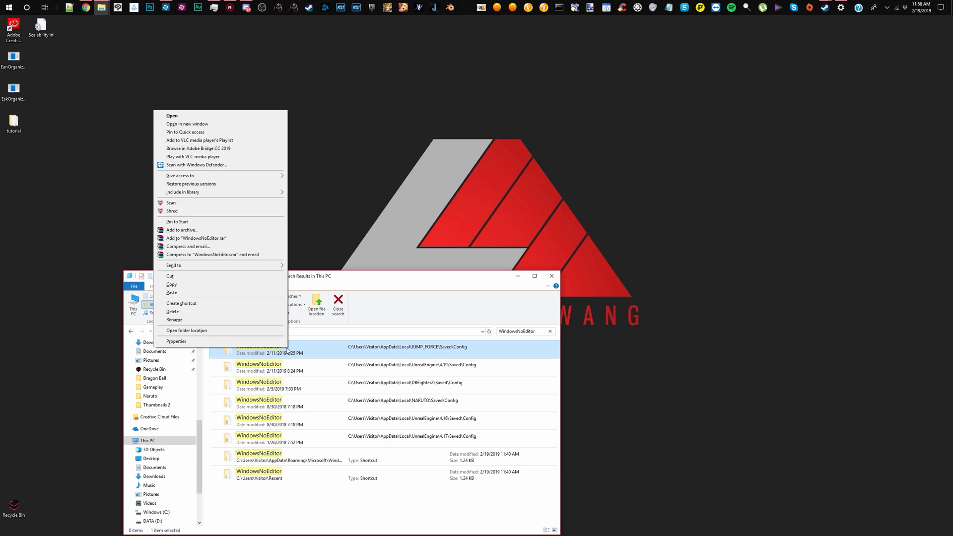
pyautogui.moveTo(212, 126)
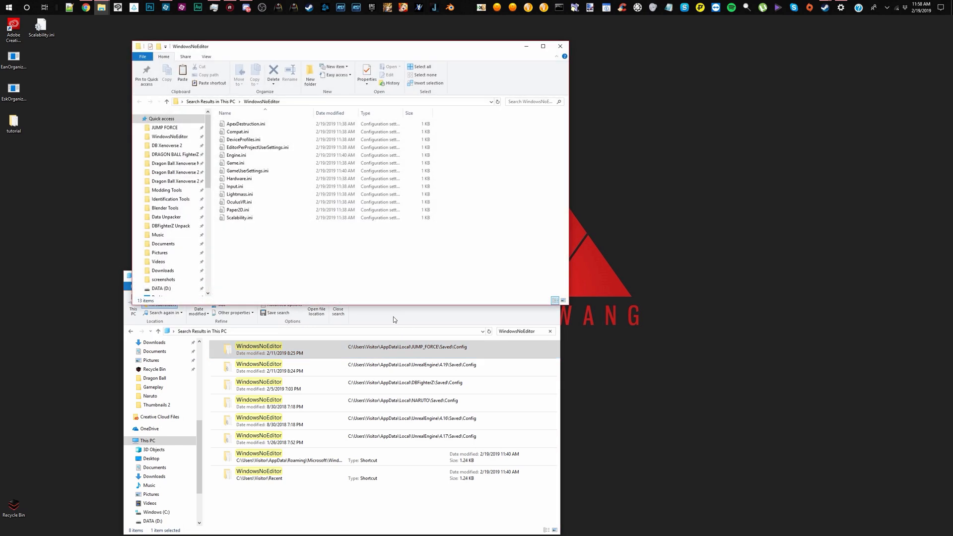
# Step: Reopen the moved Scalability.ini from the WindowsNoEditor folder to verify MotionBlurQuality=0
pyautogui.click(239, 218)
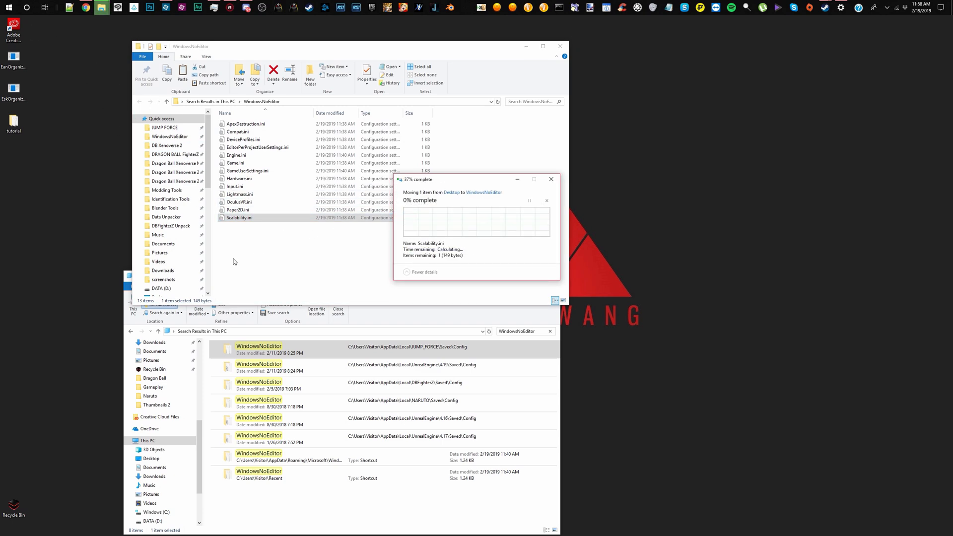
pyautogui.doubleClick(239, 218)
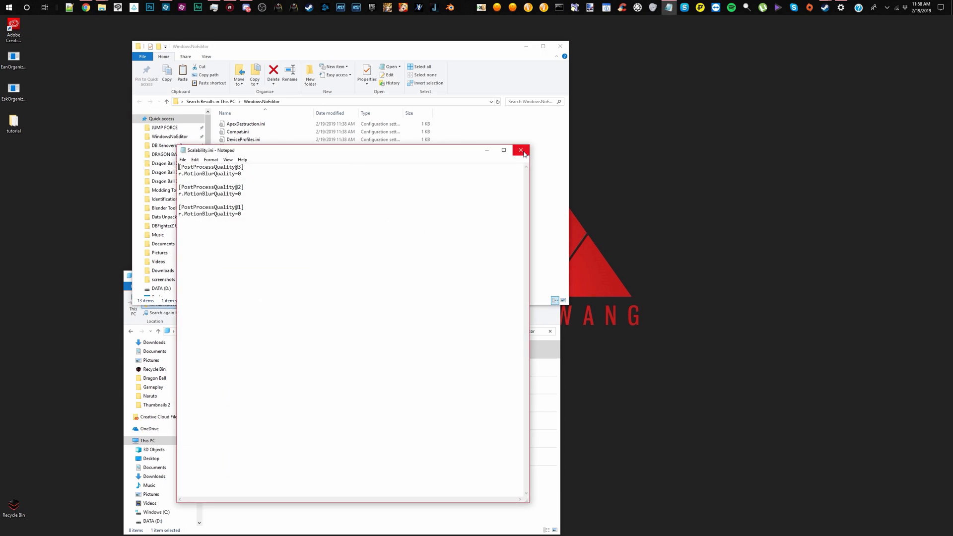
# Step: Close Scalability.ini so GameUserSettings.ini can be reviewed next
pyautogui.click(520, 150)
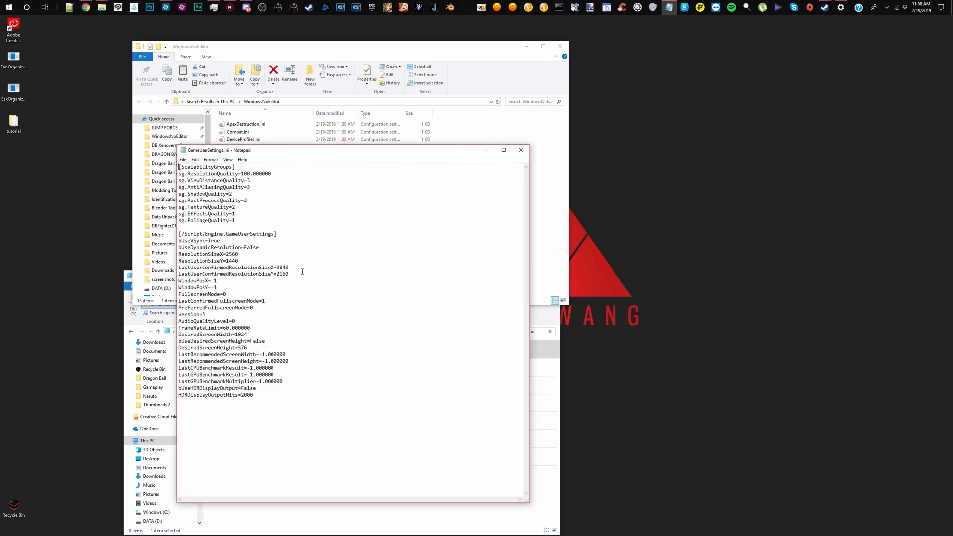
pyautogui.moveTo(506, 164)
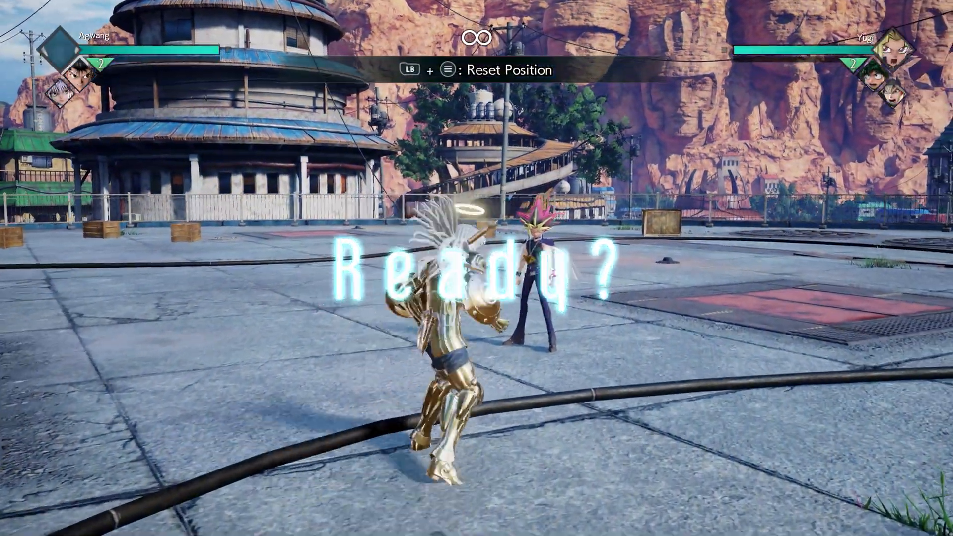
# Step: Pause the blur-free training match and enter Training Settings to reach Gauge Settings
pyautogui.press('Escape')
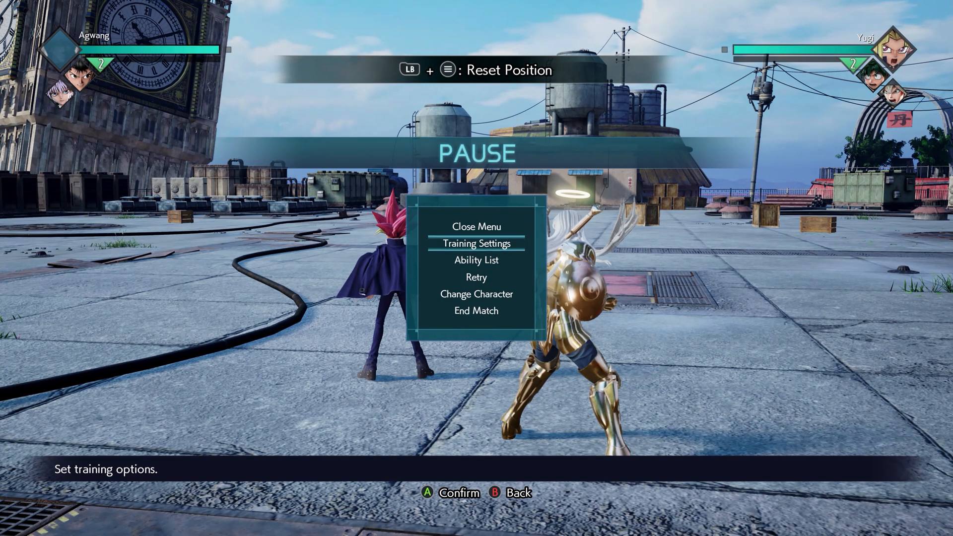
pyautogui.click(476, 243)
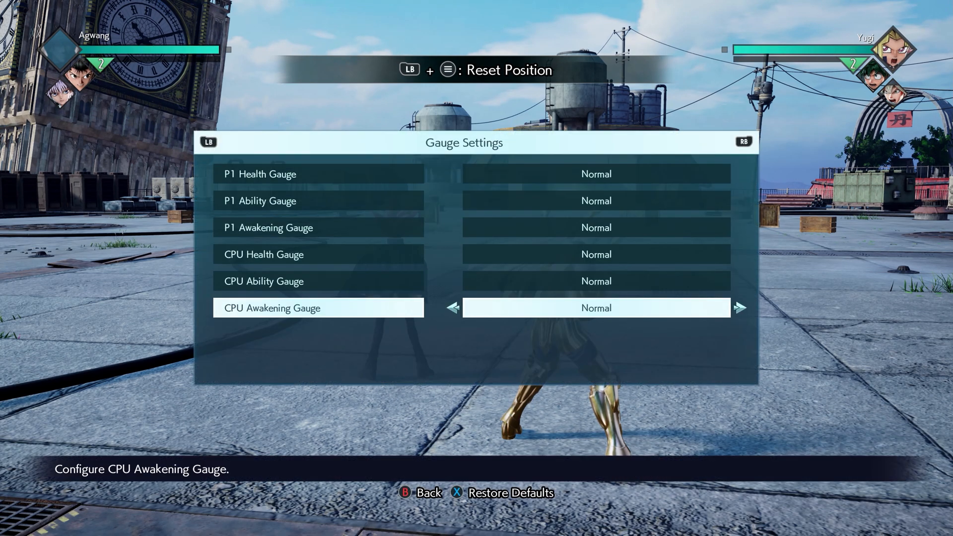